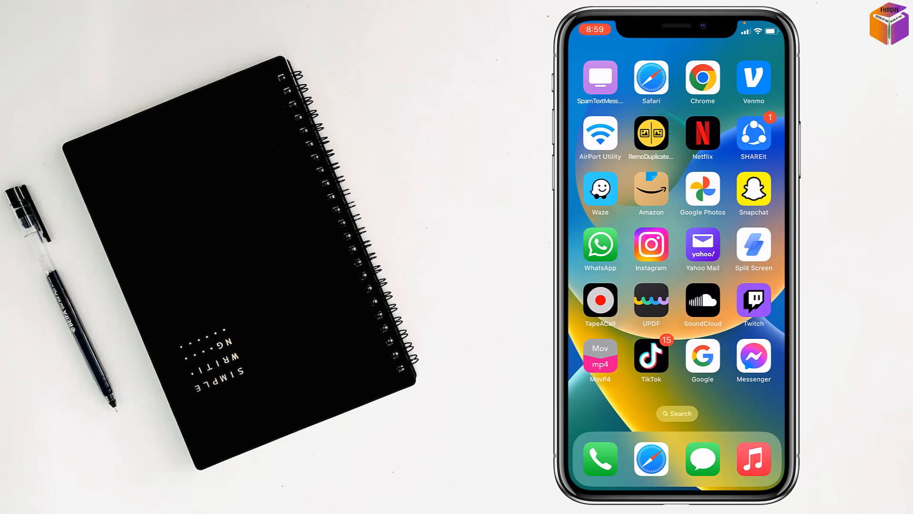
Swipe to the second Home Screen page with Discord, Gmail, Zoom and Uber
{"action": "scroll", "scroll_direction": "left", "scroll_amount": 3}
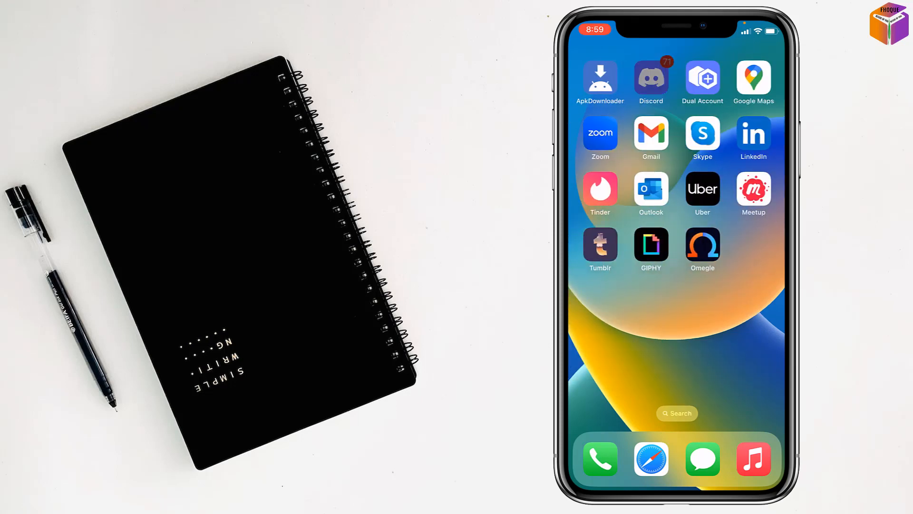
Launch Discord and open its profile settings tab
{"action": "left_click", "coordinate": [651, 76]}
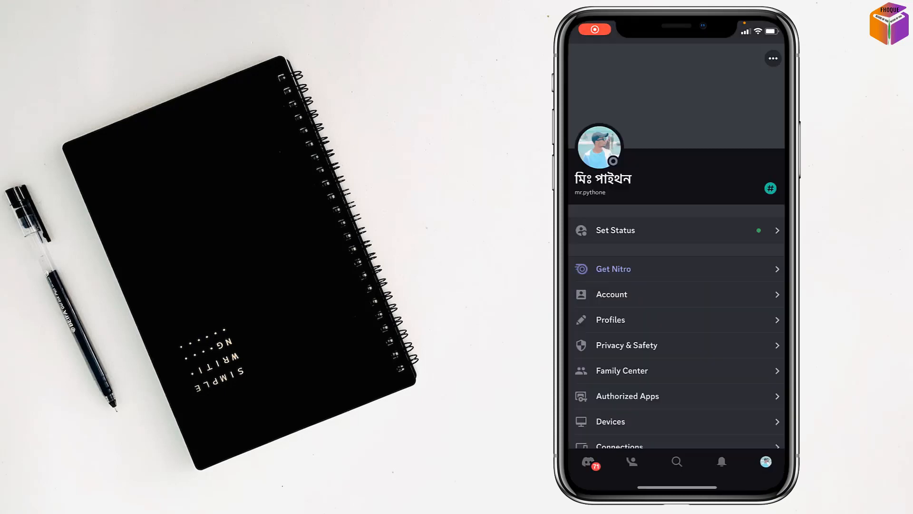
{"action": "left_click", "coordinate": [631, 461]}
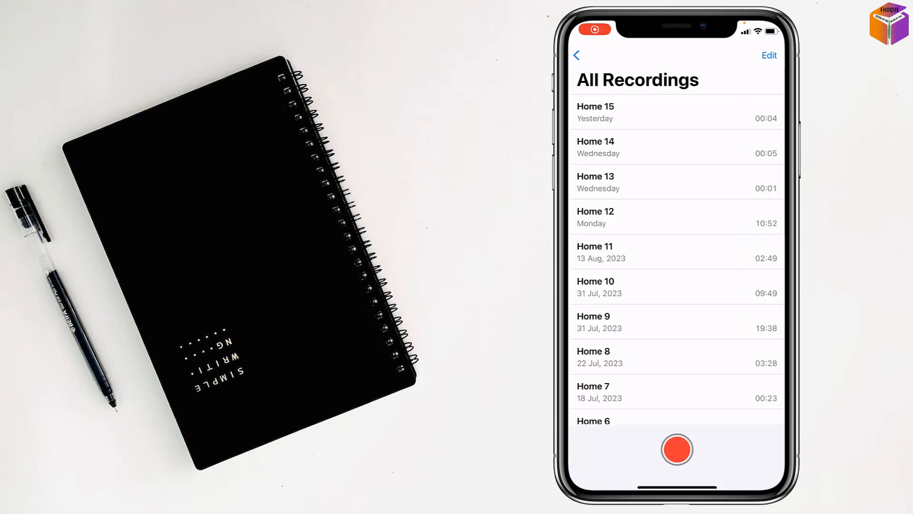
Record a new voice memo of about nine seconds
{"action": "left_click", "coordinate": [676, 449]}
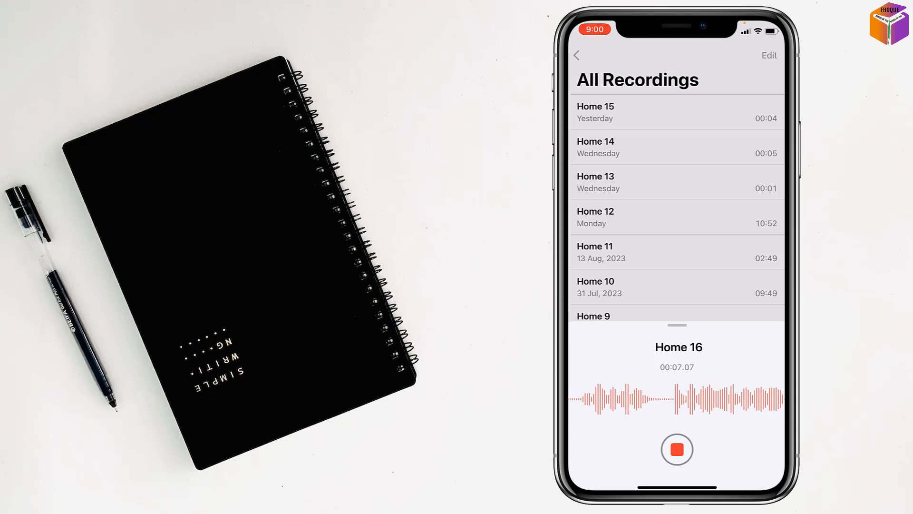
{"action": "left_click", "coordinate": [676, 448]}
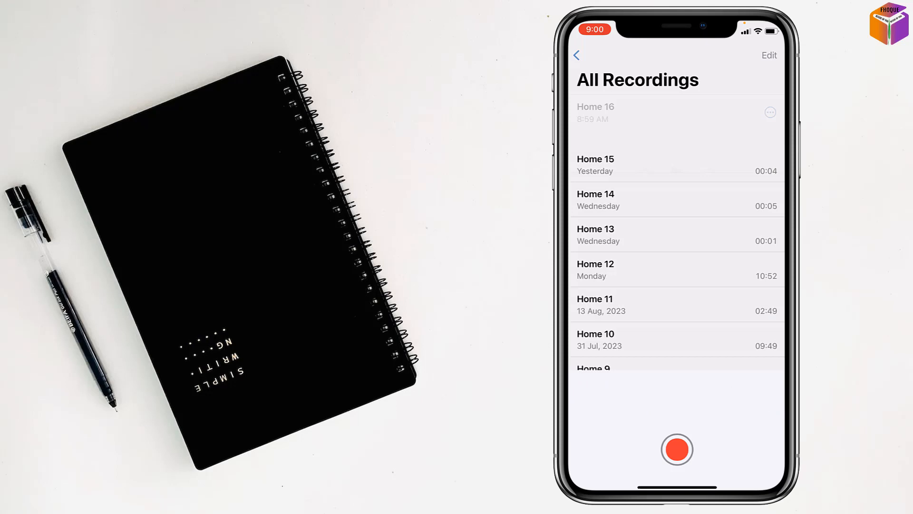
Expand the Home 16 recording, then exit to the Home Screen
{"action": "left_click", "coordinate": [595, 106]}
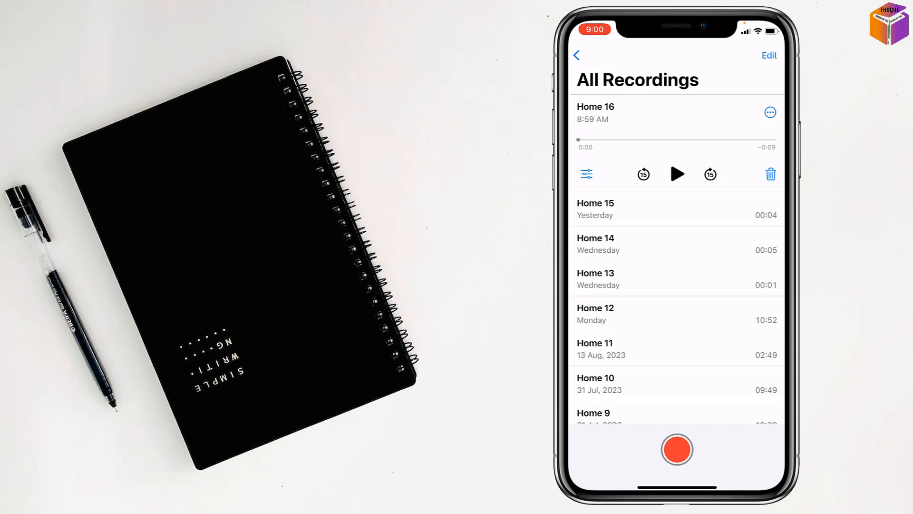
{"action": "left_click", "coordinate": [769, 112]}
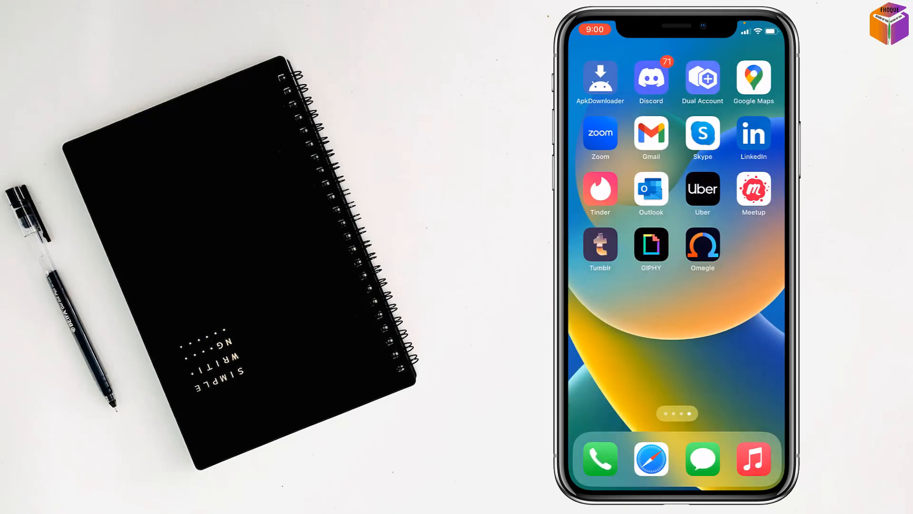
Swipe to the Home Screen page showing Weather, Safari, Chrome, Netflix and TikTok
{"action": "scroll", "scroll_direction": "left", "scroll_amount": 3}
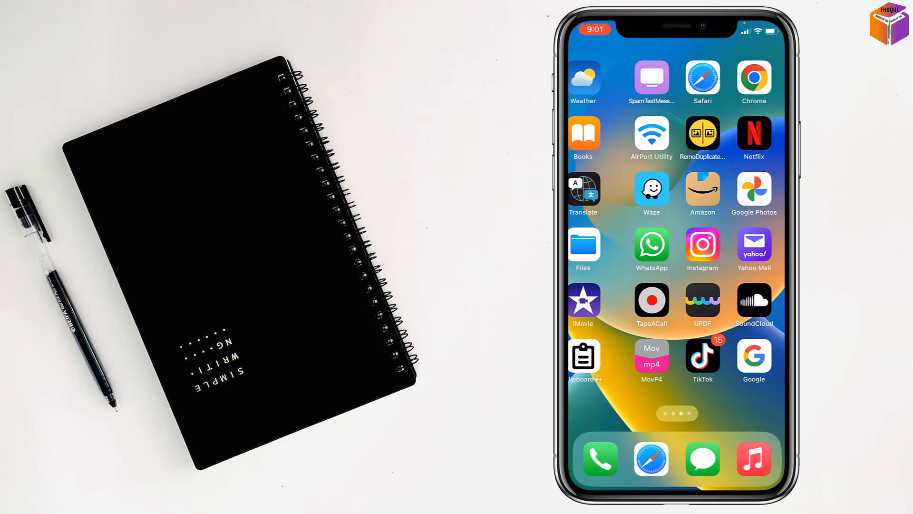